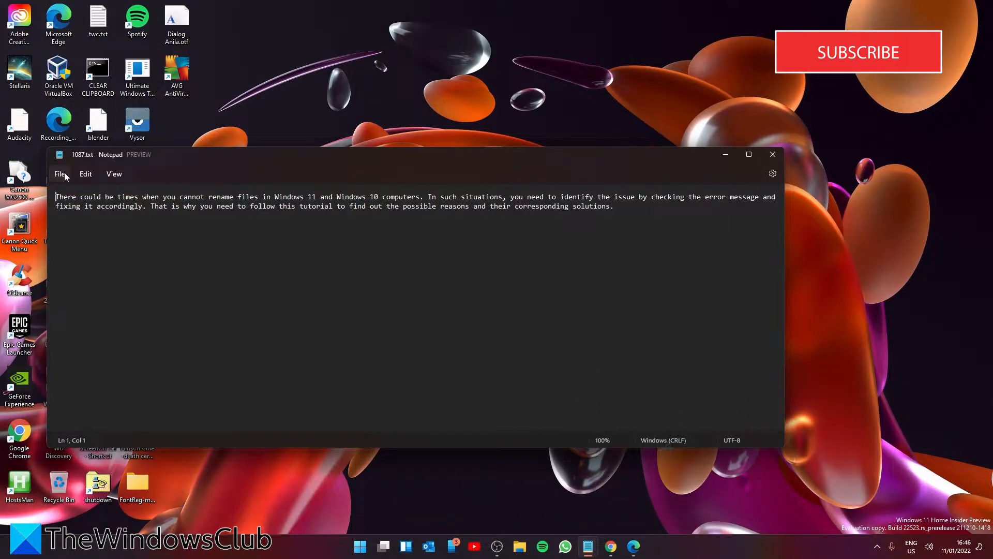
- Attempt Save As with the long paragraph as file name; dismiss the invalid-syntax error
{"action": "left_click", "coordinate": [59, 174]}
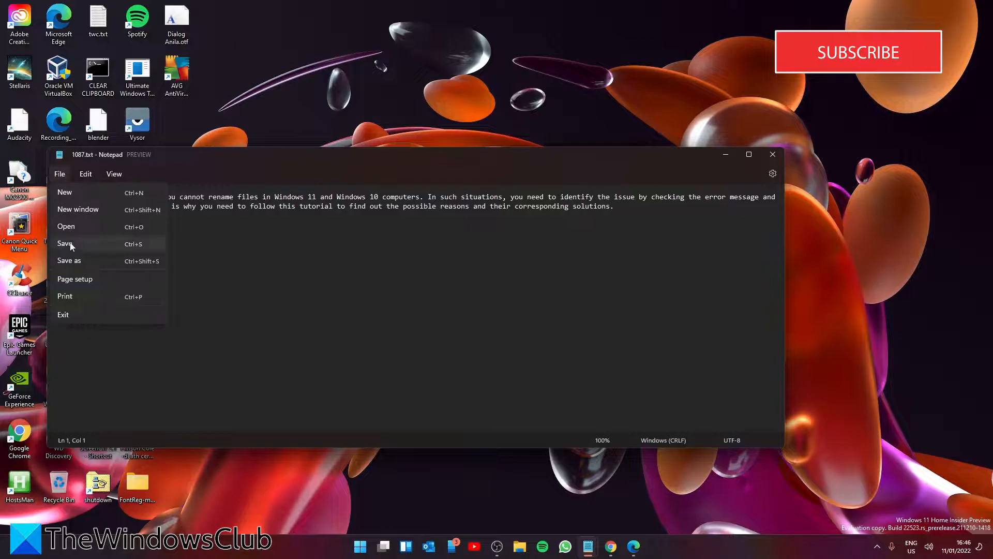
{"action": "left_click", "coordinate": [68, 261]}
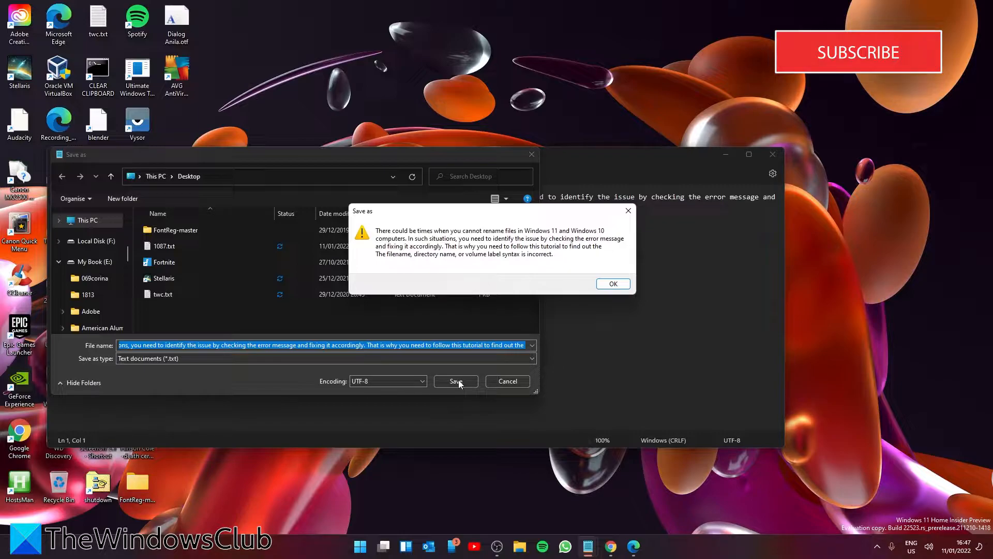
{"action": "mouse_move", "coordinate": [912, 83]}
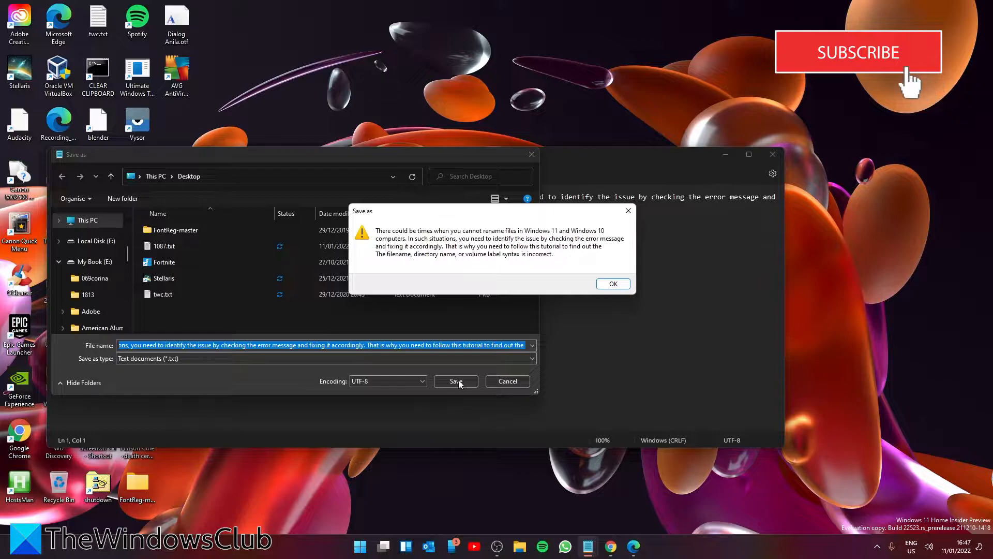
{"action": "left_click", "coordinate": [611, 284]}
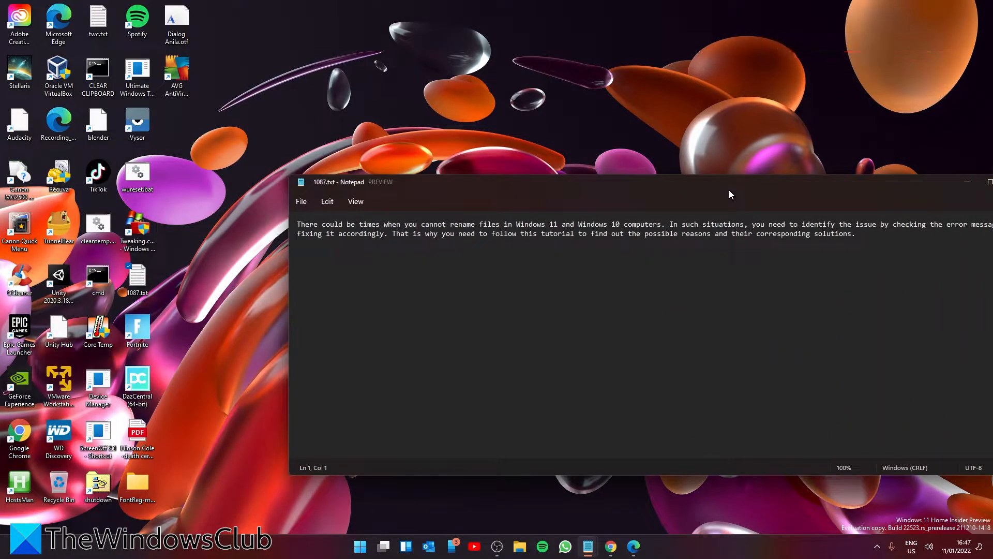
- Attempt renaming 'If you cannot change this.odt' to 1097.odt; Windows blocks it as the file is open in Word
{"action": "right_click", "coordinate": [137, 278]}
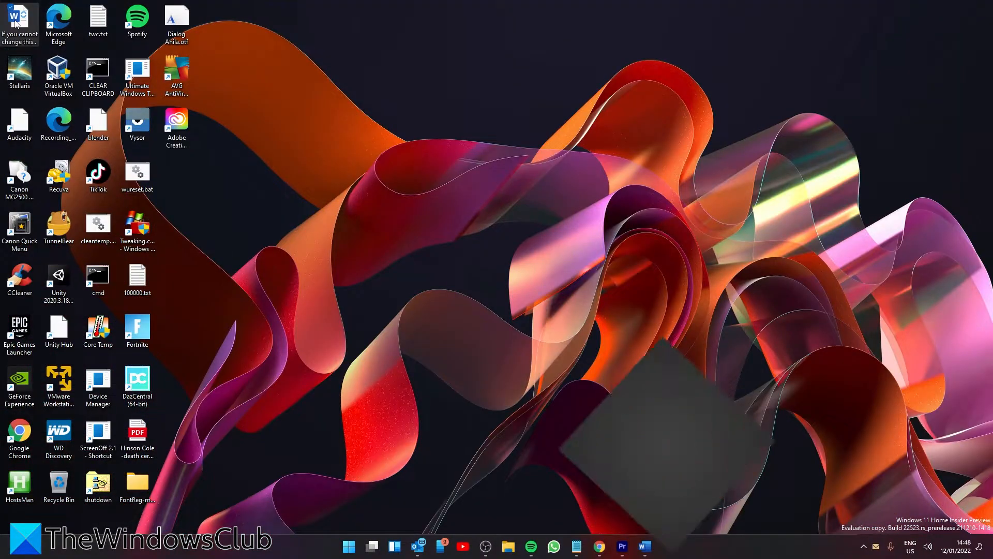
{"action": "right_click", "coordinate": [18, 12]}
{"action": "type", "text": "1097.odt"}
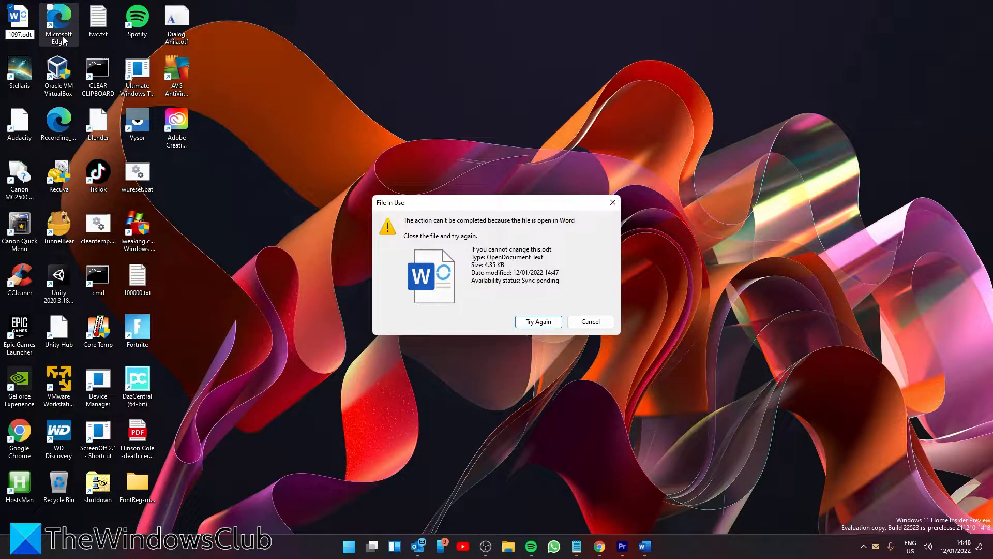
{"action": "mouse_move", "coordinate": [639, 540]}
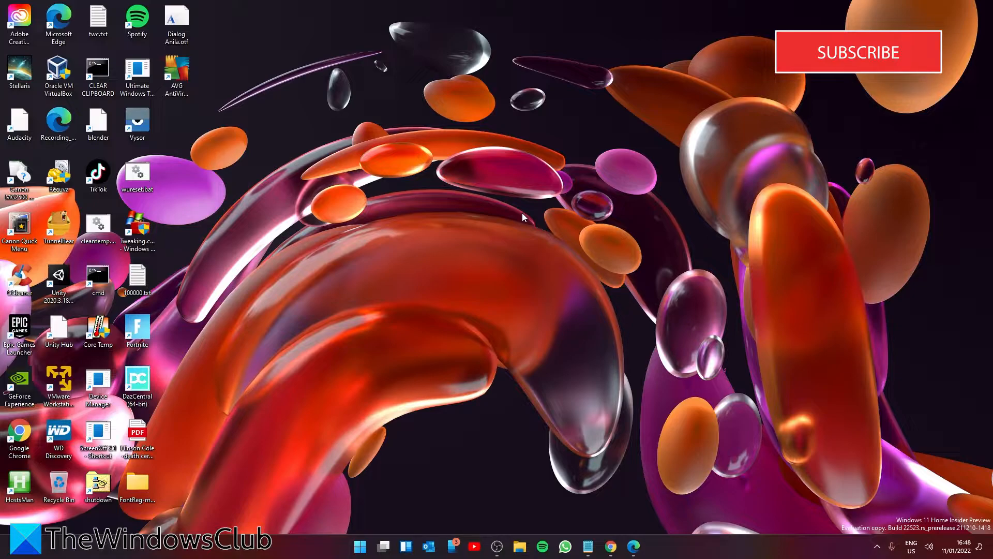
{"action": "mouse_move", "coordinate": [979, 104]}
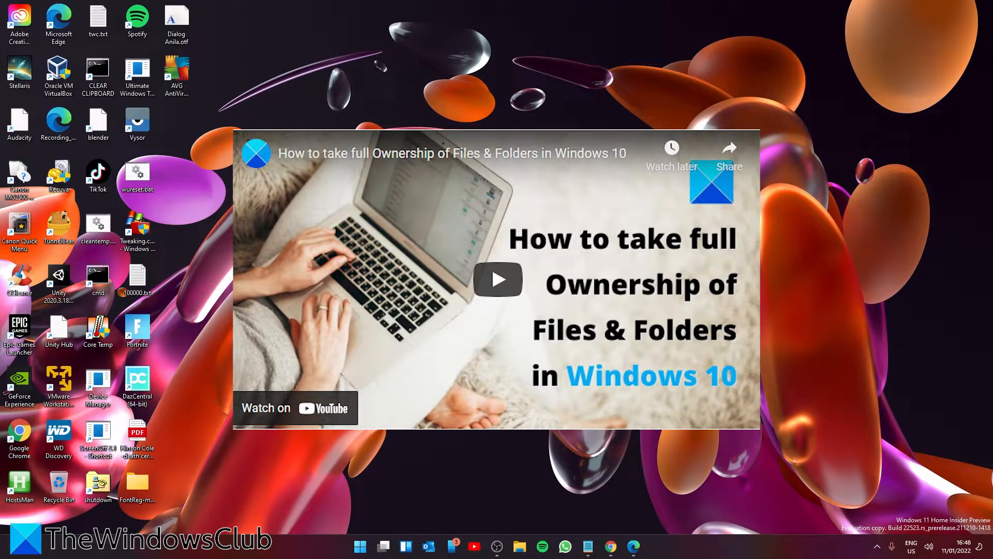
{"action": "left_click", "coordinate": [711, 182]}
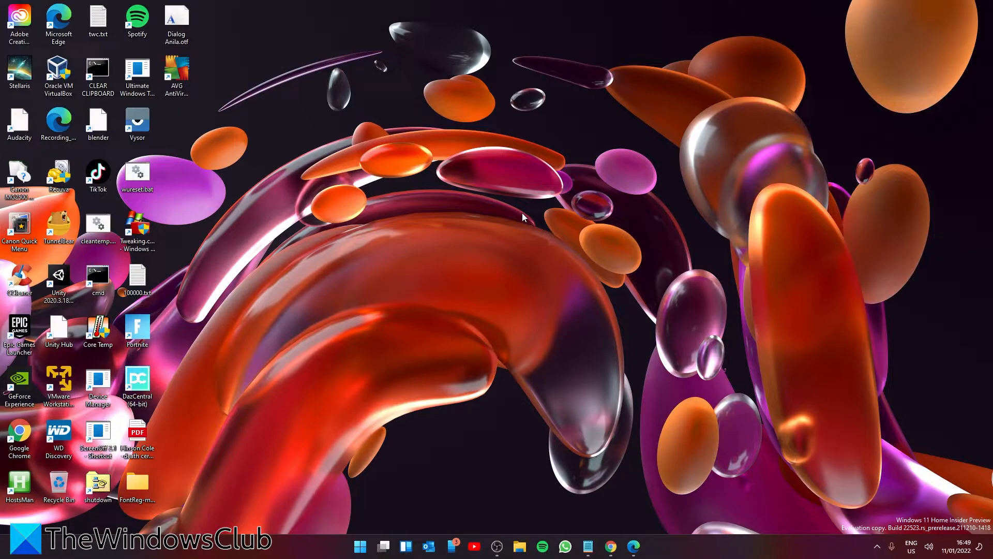
{"action": "mouse_move", "coordinate": [522, 289]}
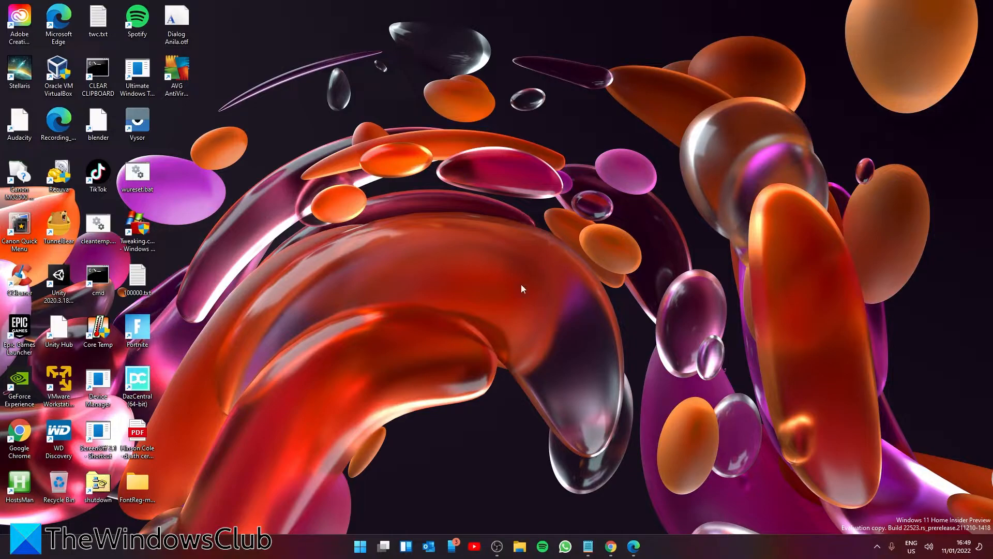
{"action": "right_click", "coordinate": [137, 278]}
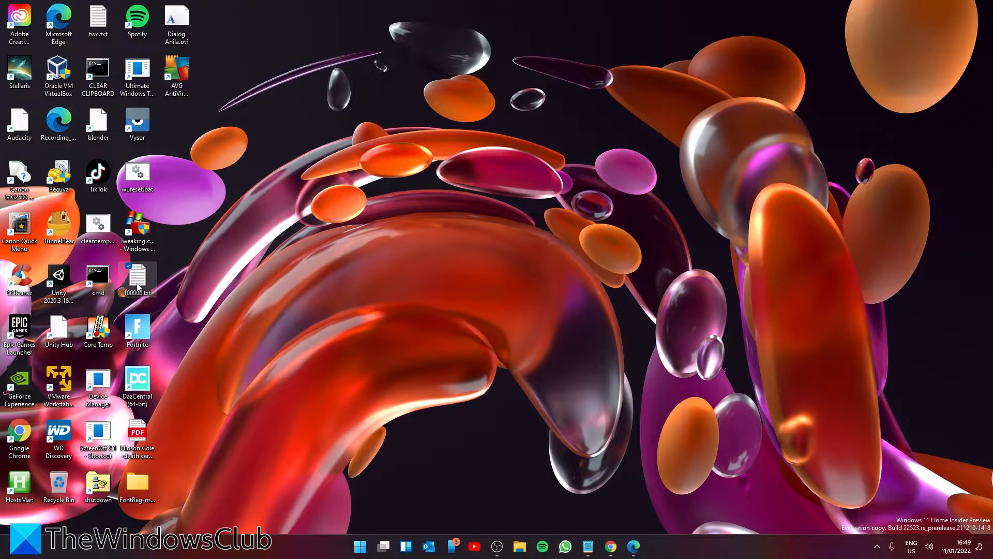
{"action": "left_click", "coordinate": [137, 293]}
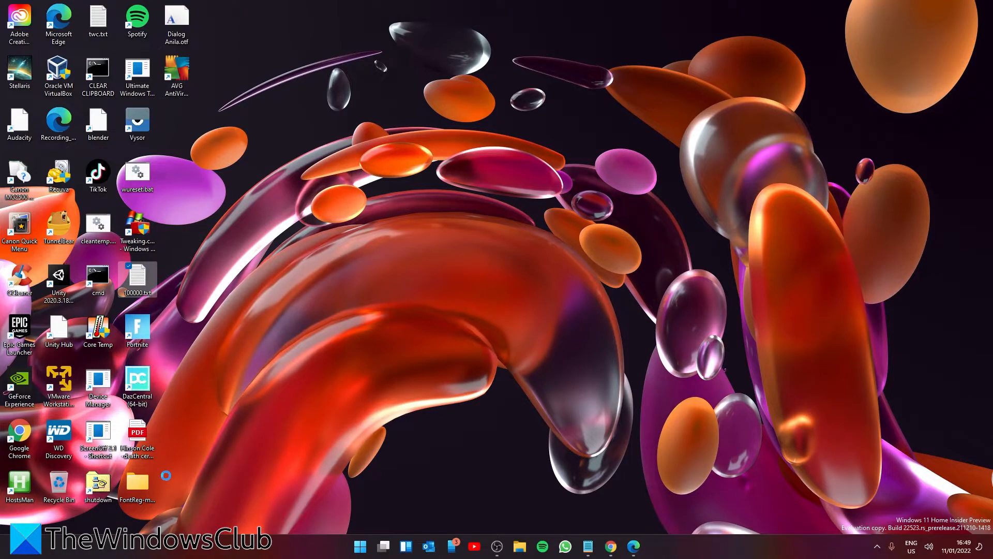
{"action": "right_click", "coordinate": [165, 476]}
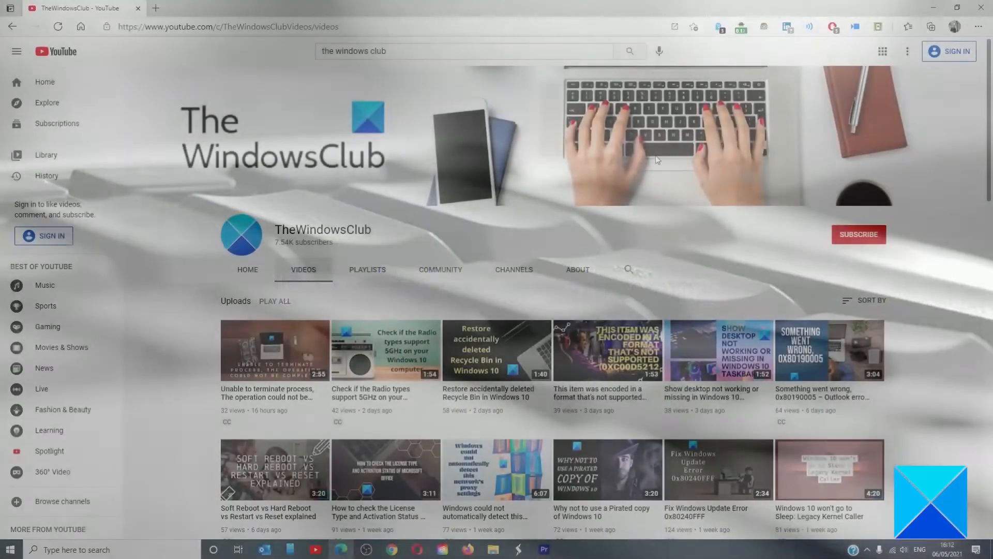
- Scroll down TheWindowsClub's Videos page to older uploads
{"action": "scroll", "scroll_direction": "down", "scroll_amount": 3}
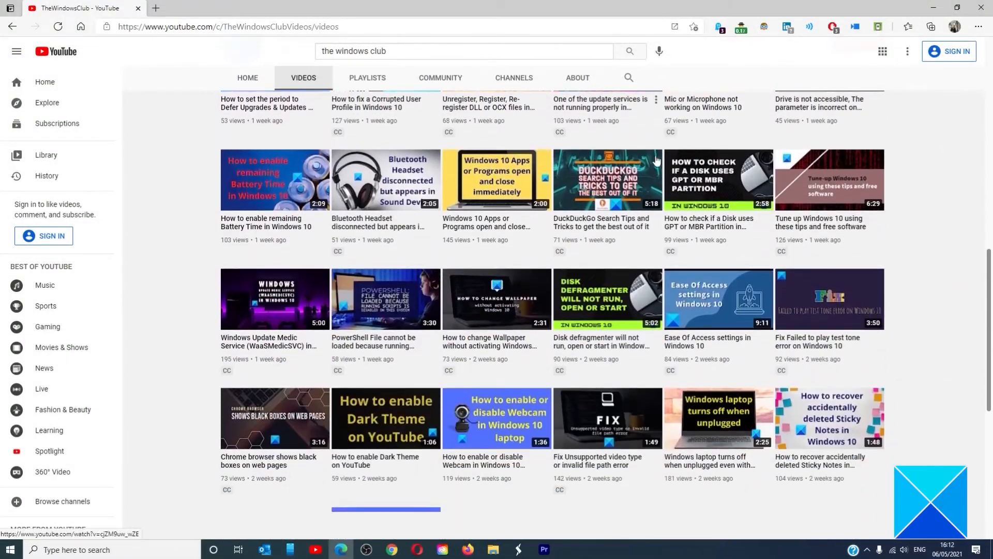
{"action": "scroll", "scroll_direction": "down", "scroll_amount": 3}
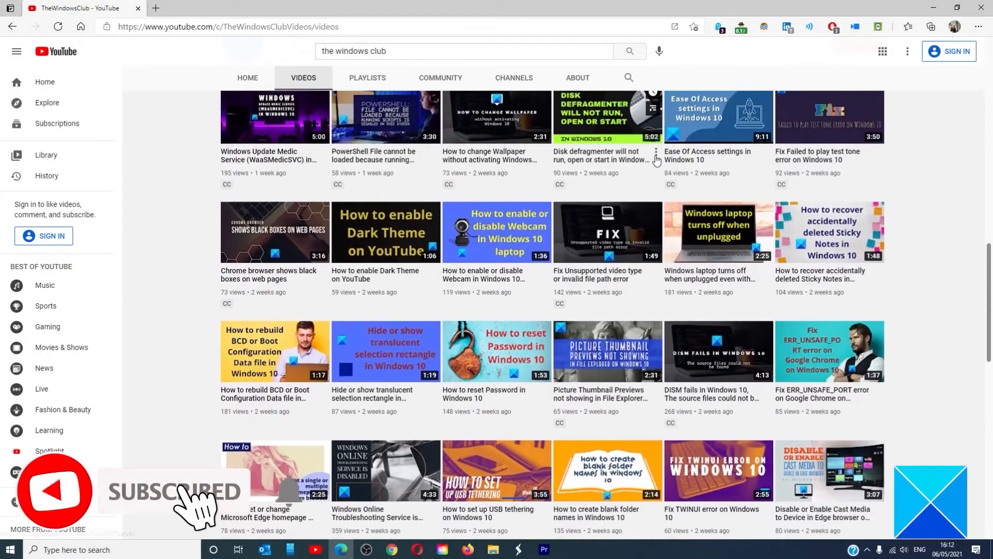
{"action": "scroll", "scroll_direction": "down", "scroll_amount": 3}
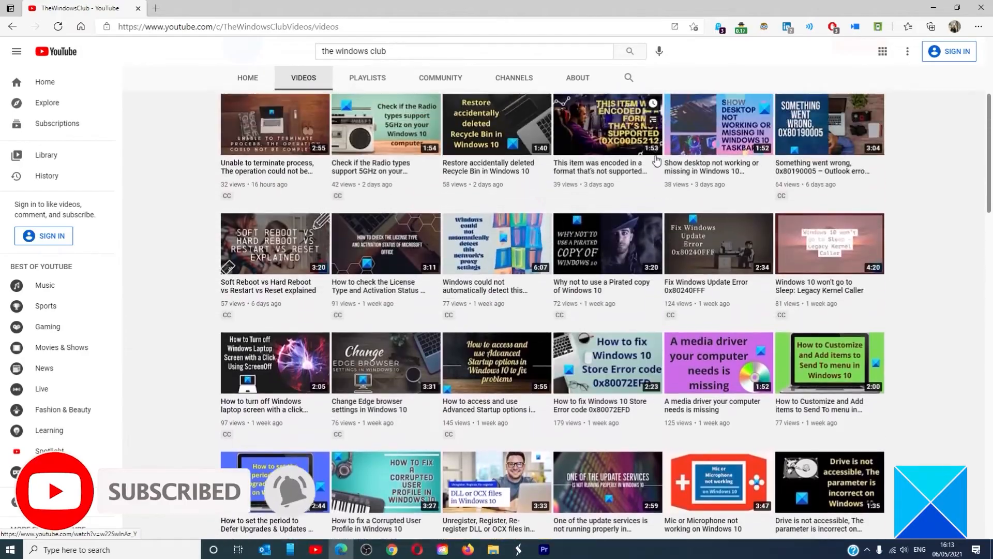